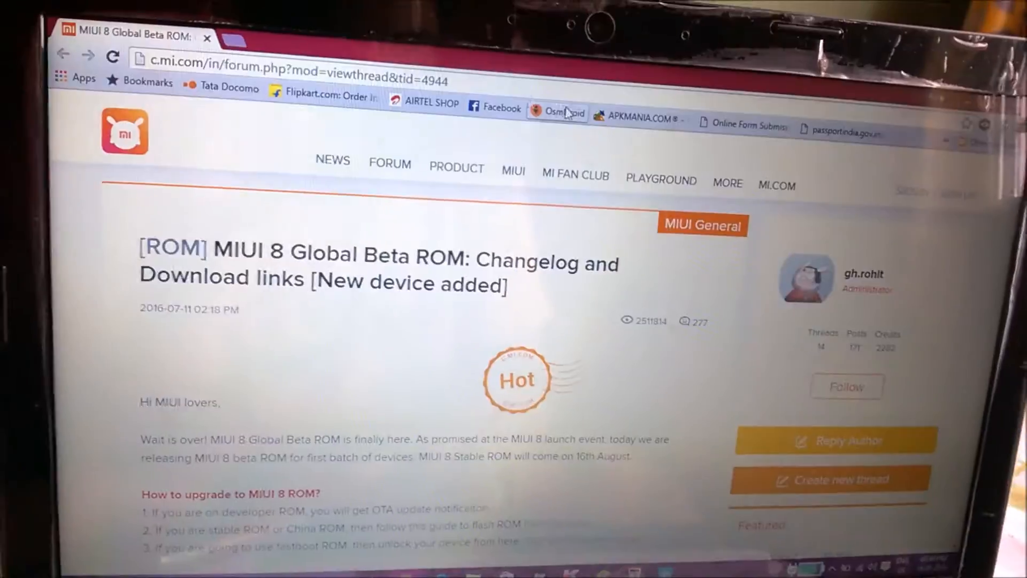
Scroll the ROM thread past the changelog to the per-device download links section.
scroll("down", 3)
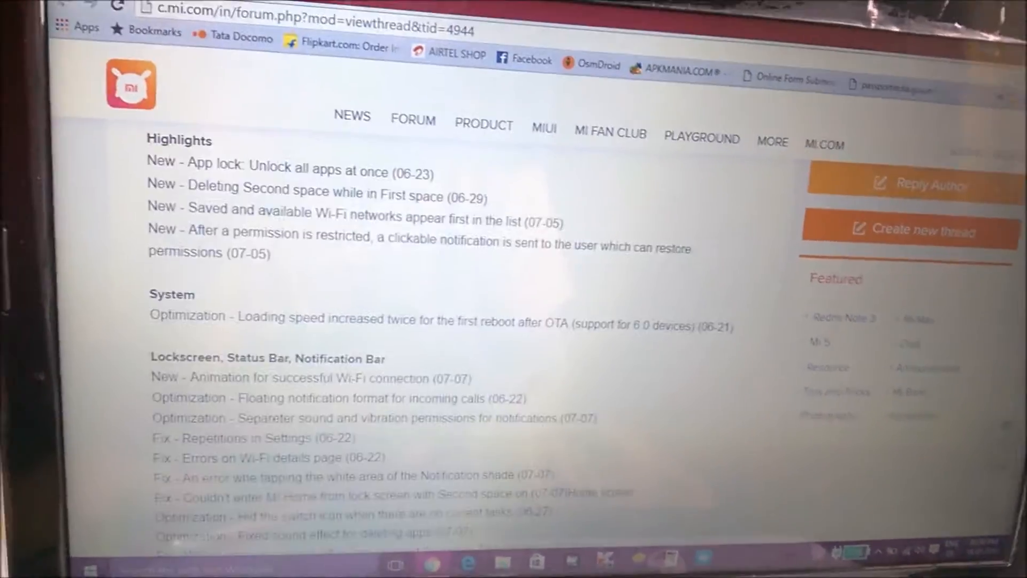
scroll("down", 3)
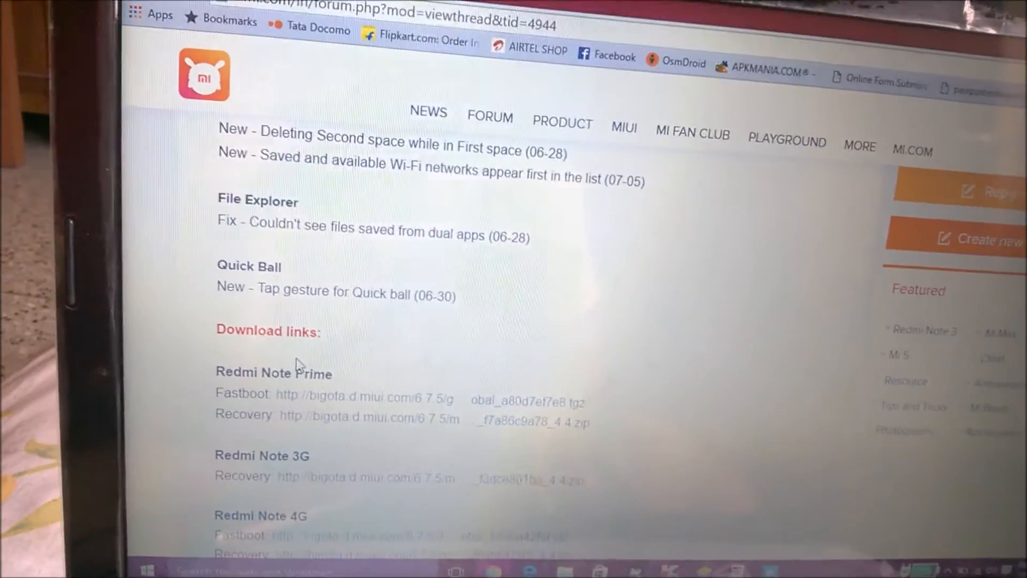
scroll("down", 3)
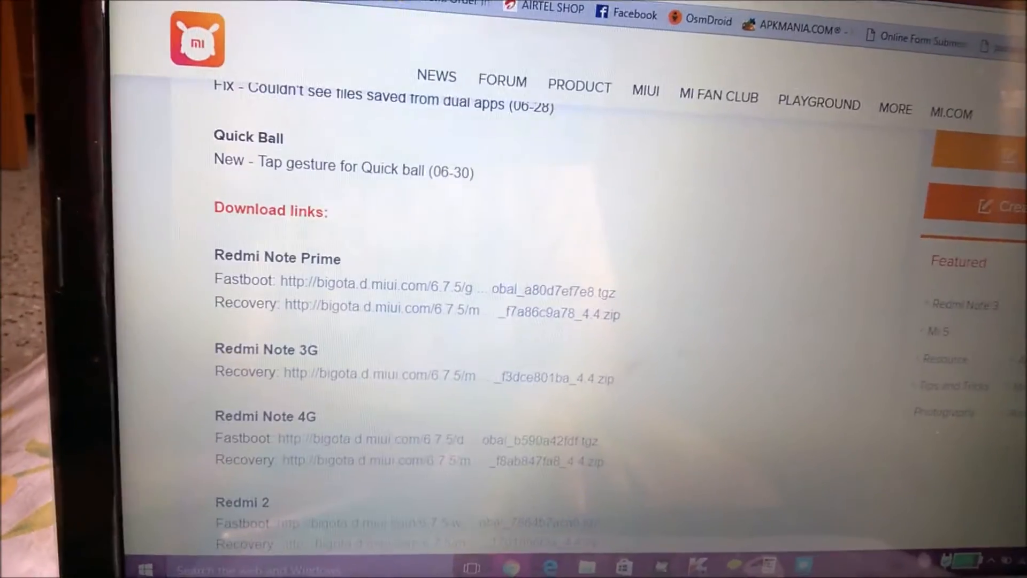
scroll("down", 3)
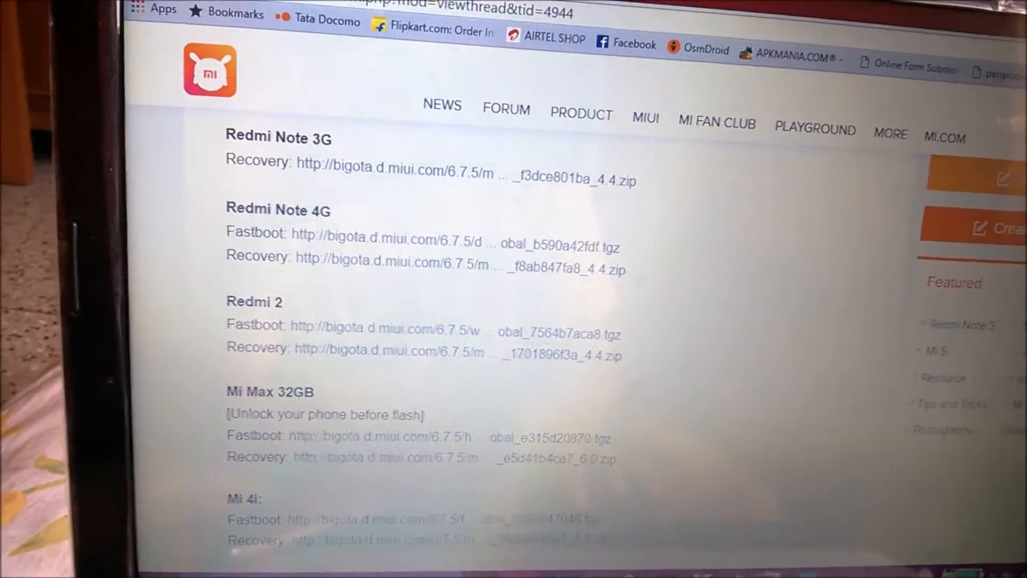
Scroll the download list to its final entry, the Redmi Note 3 Qualcomm fastboot and recovery links.
scroll("down", 3)
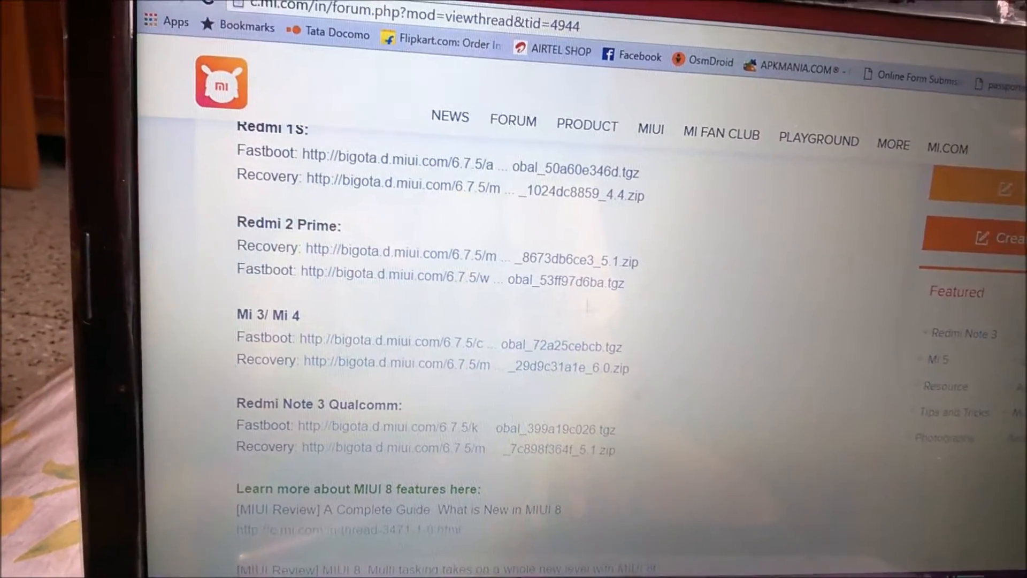
scroll("down", 3)
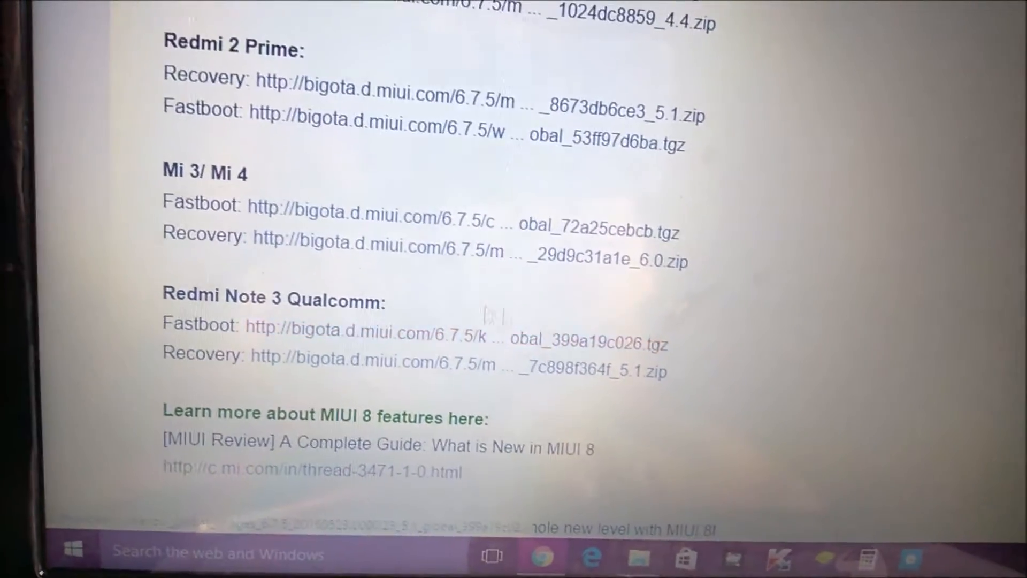
scroll("down", 3)
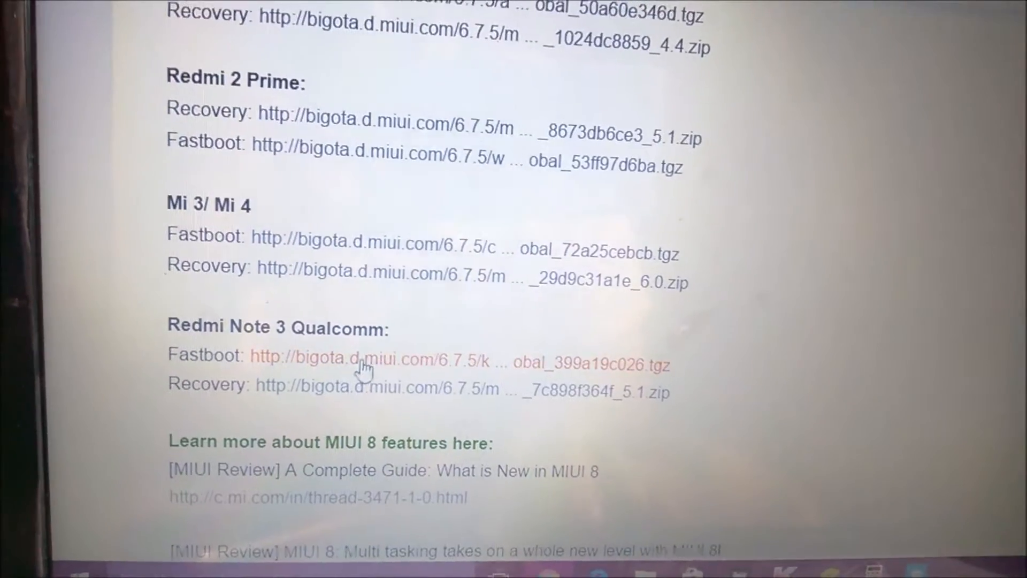
scroll("down", 3)
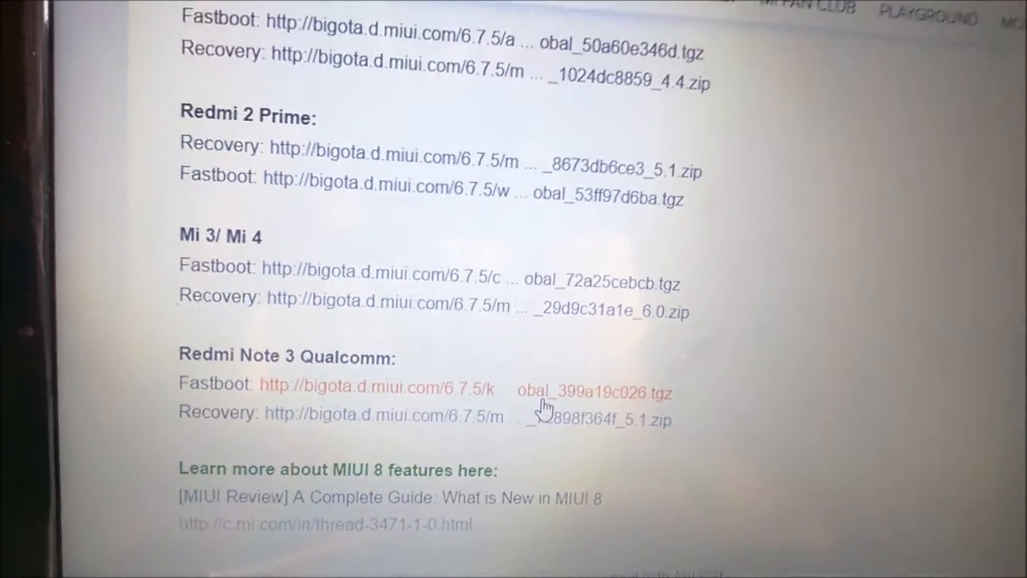
scroll("down", 3)
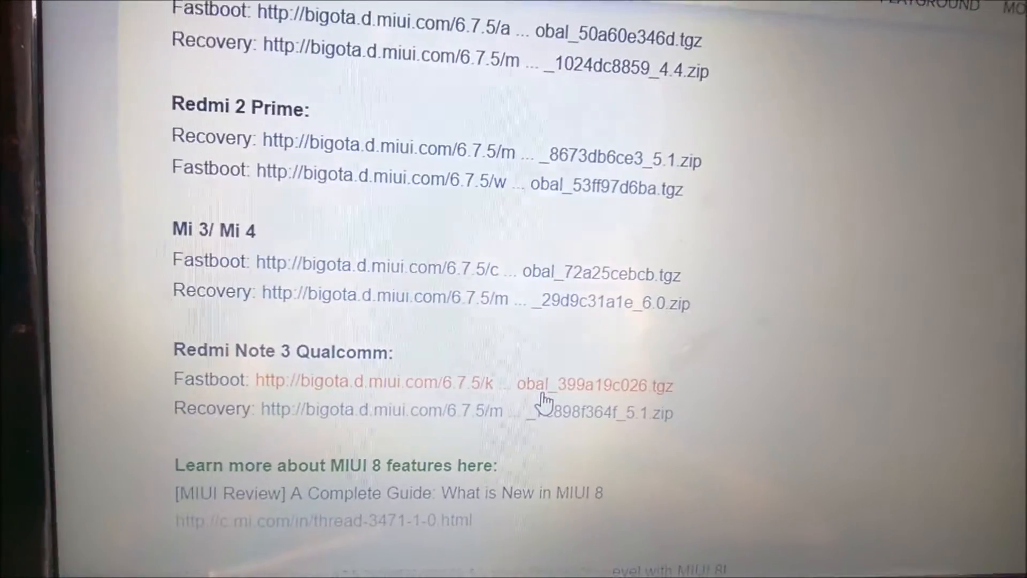
scroll("down", 3)
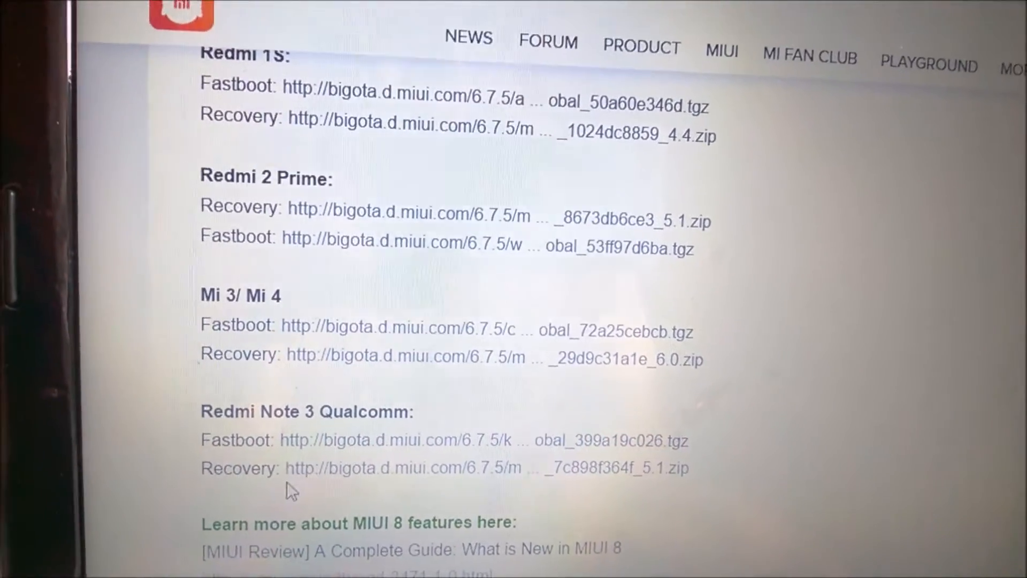
scroll("down", 3)
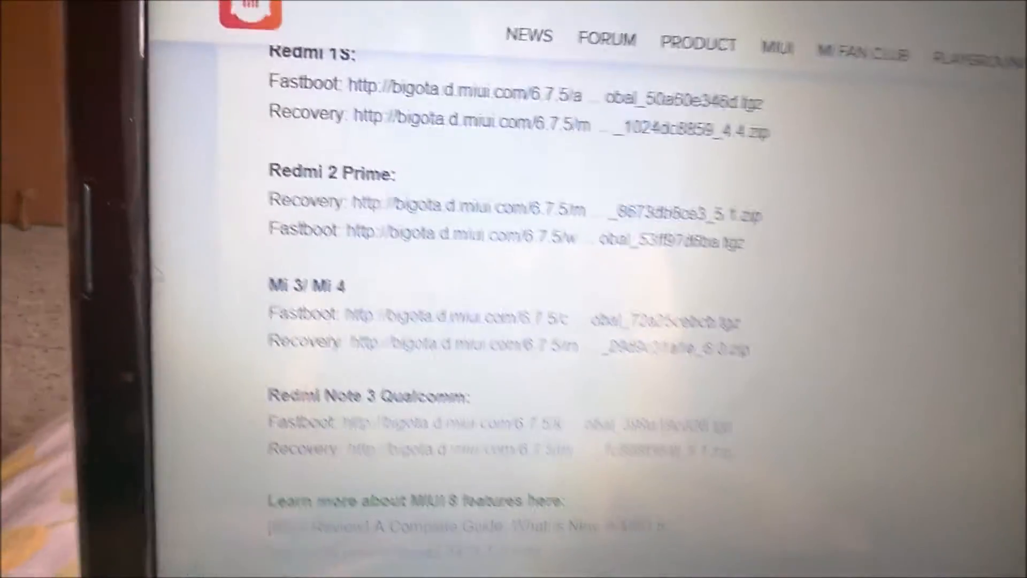
scroll("down", 3)
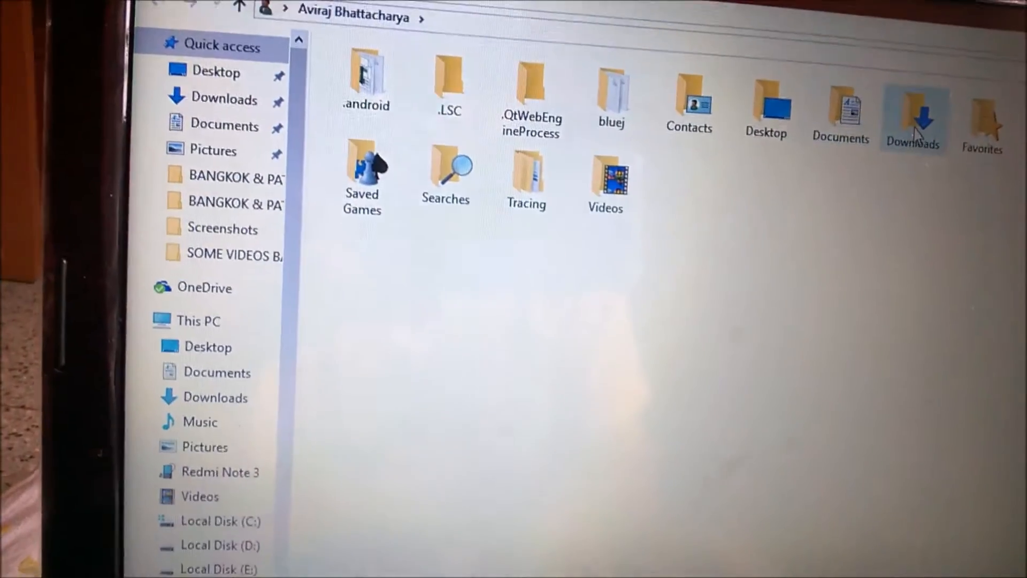
Open Downloads and bring up the context actions for the miui_HMNote3ProGlobal recovery zip.
double_click(913, 115)
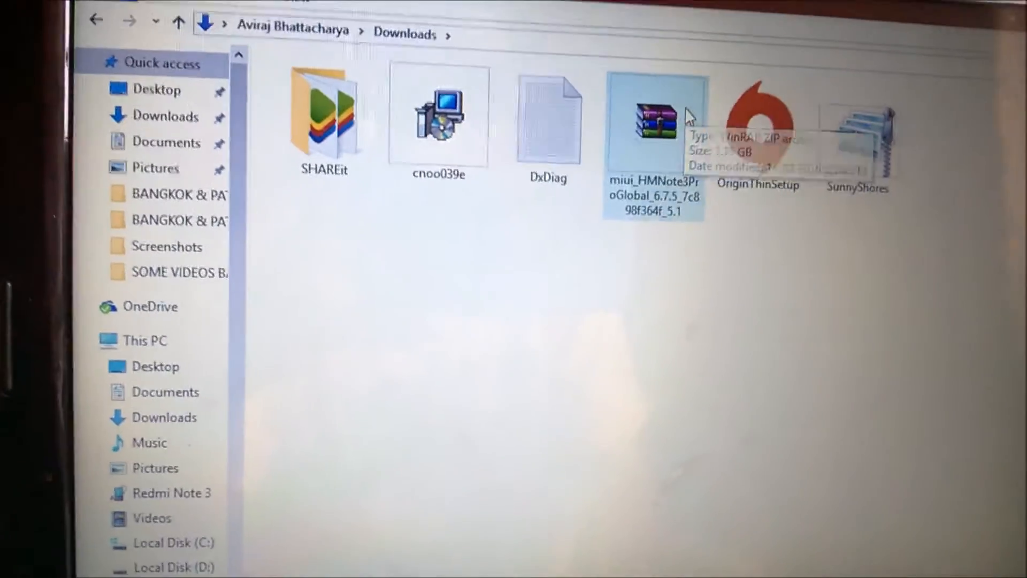
right_click(655, 124)
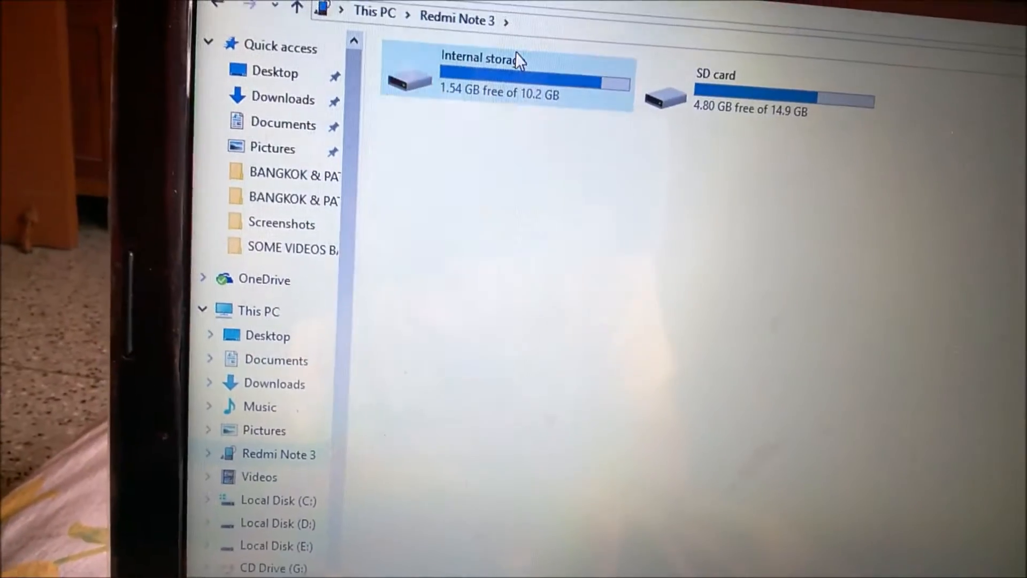
Open the Redmi Note 3's Internal storage and browse its folders (MIUI, Download, DCIM).
double_click(482, 59)
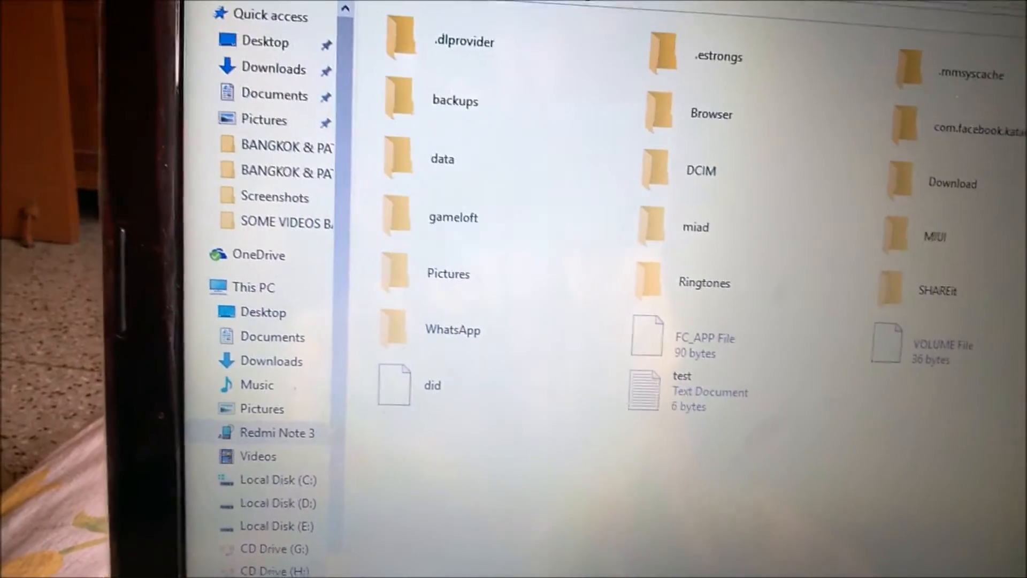
scroll("down", 3)
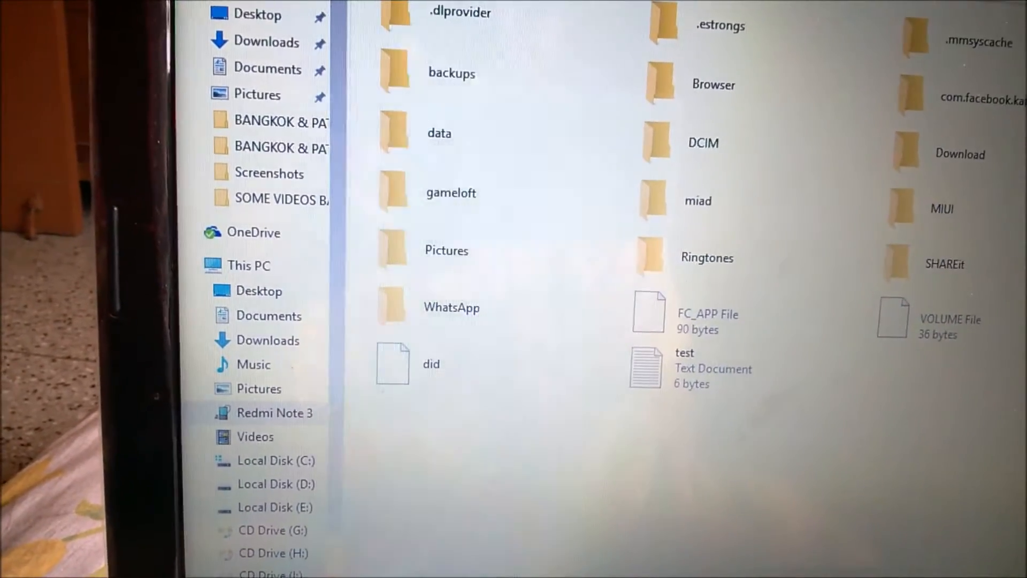